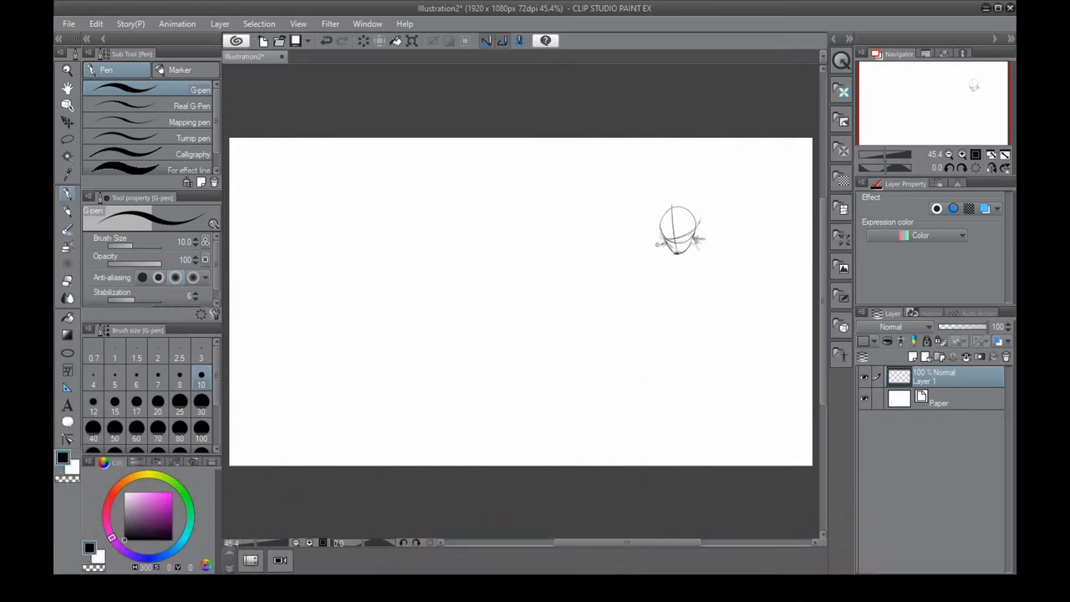
# Sketch the seated figure's body, then add perspective guide lines and the side table
pyautogui.moveTo(660, 259); pyautogui.dragTo(694, 314)
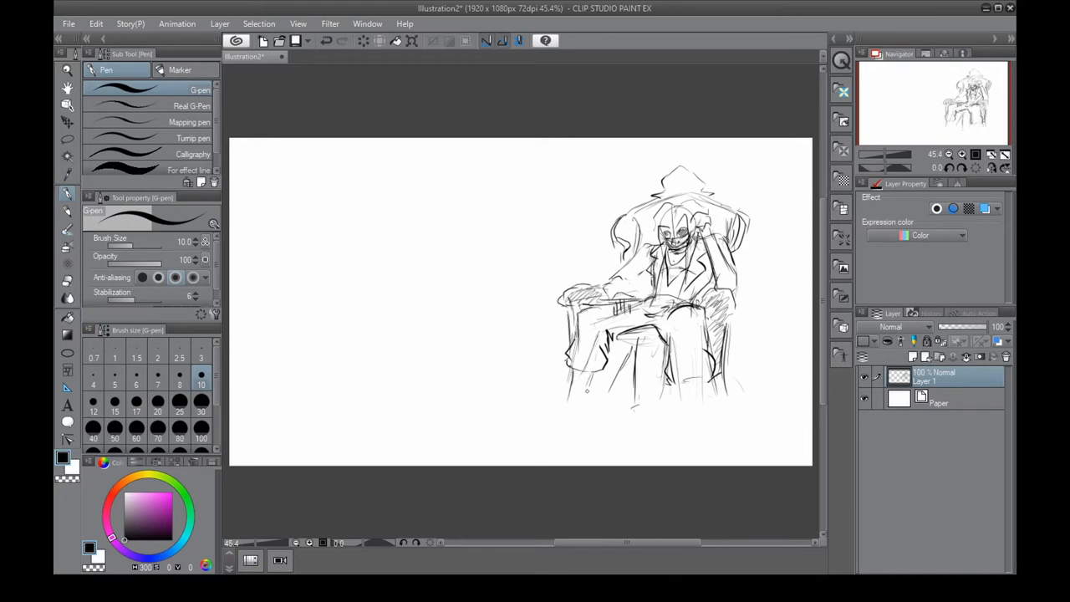
pyautogui.moveTo(586, 402); pyautogui.dragTo(711, 451)
pyautogui.write('Sketch')
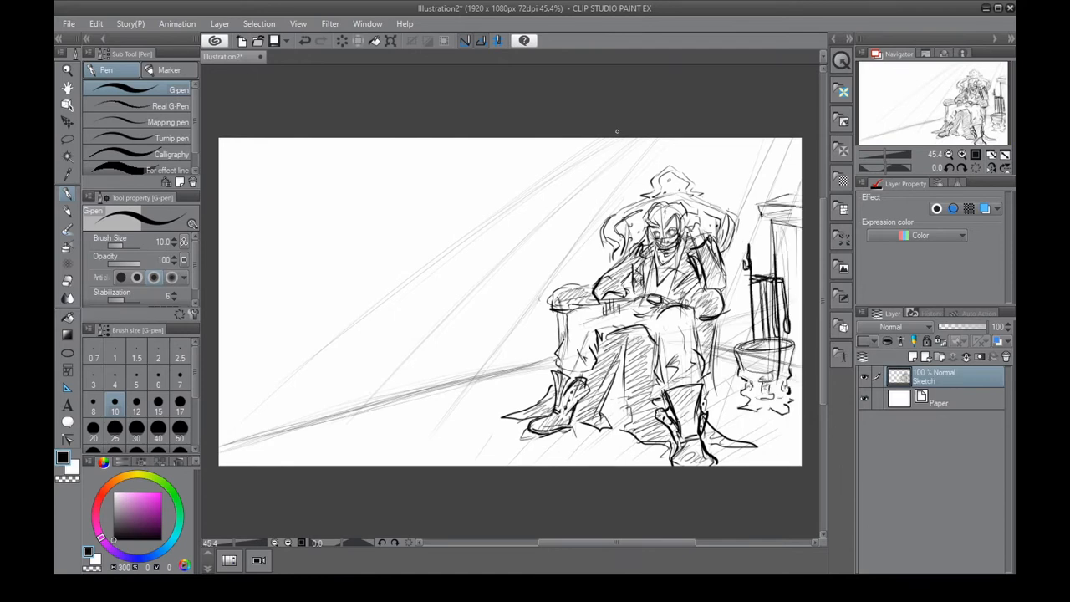
# Ink the coat and legs in black over the faded blue sketch
pyautogui.moveTo(615, 130); pyautogui.dragTo(505, 351)
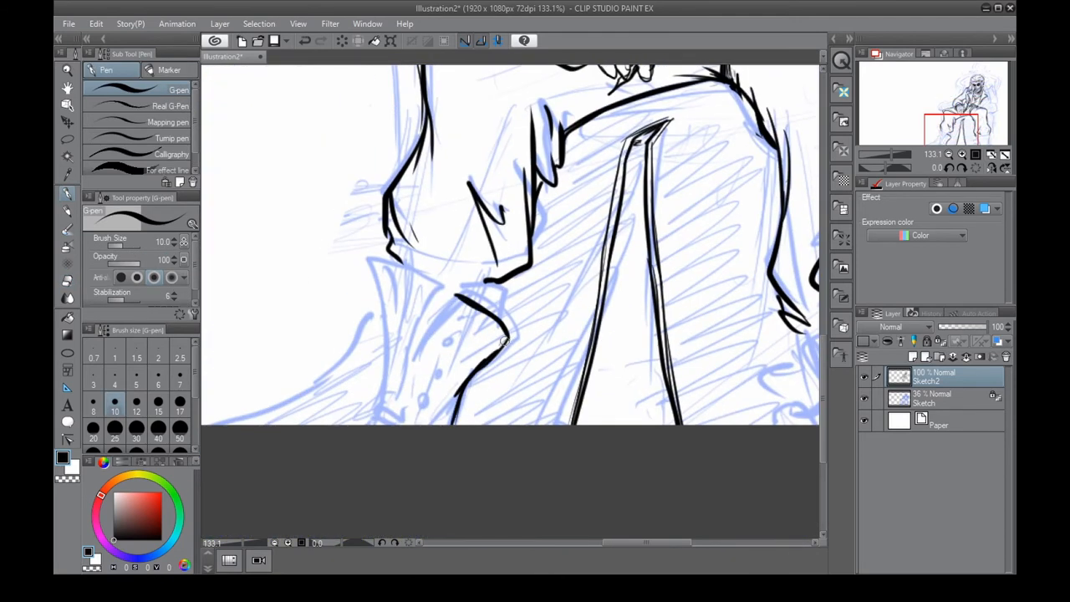
# Ink the trouser legs, boot, hair and raised arm over the blue sketch
pyautogui.moveTo(376, 260); pyautogui.dragTo(460, 410)
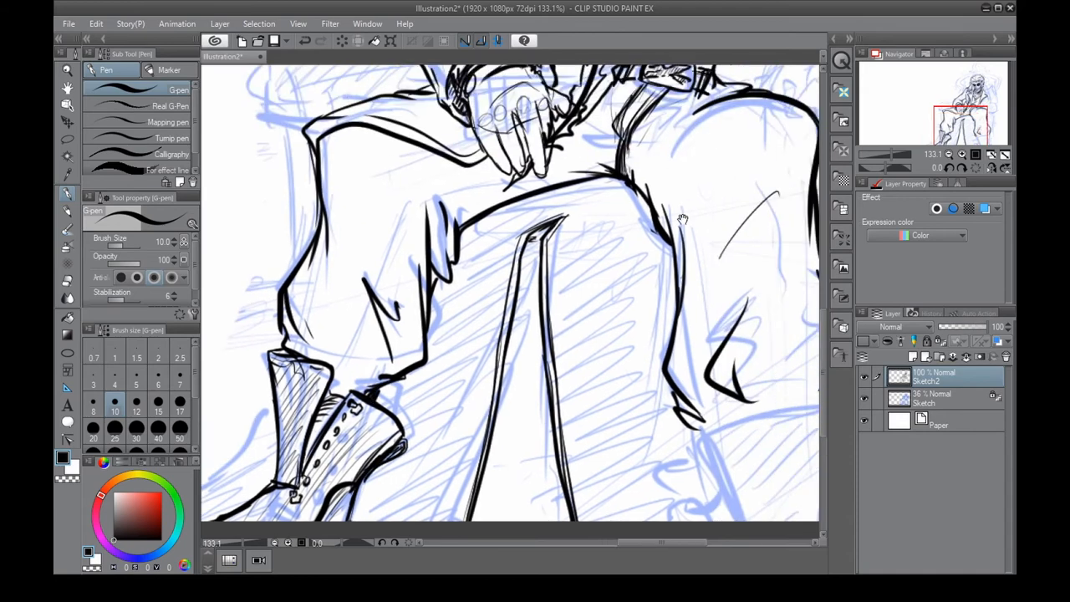
pyautogui.scroll(-3)
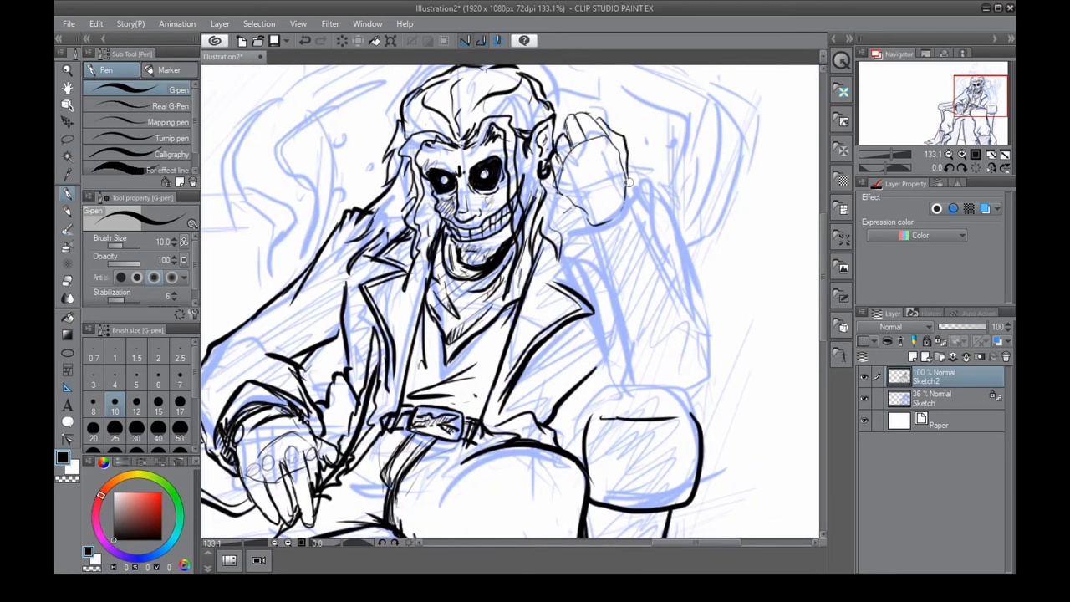
pyautogui.moveTo(577, 125); pyautogui.dragTo(594, 243)
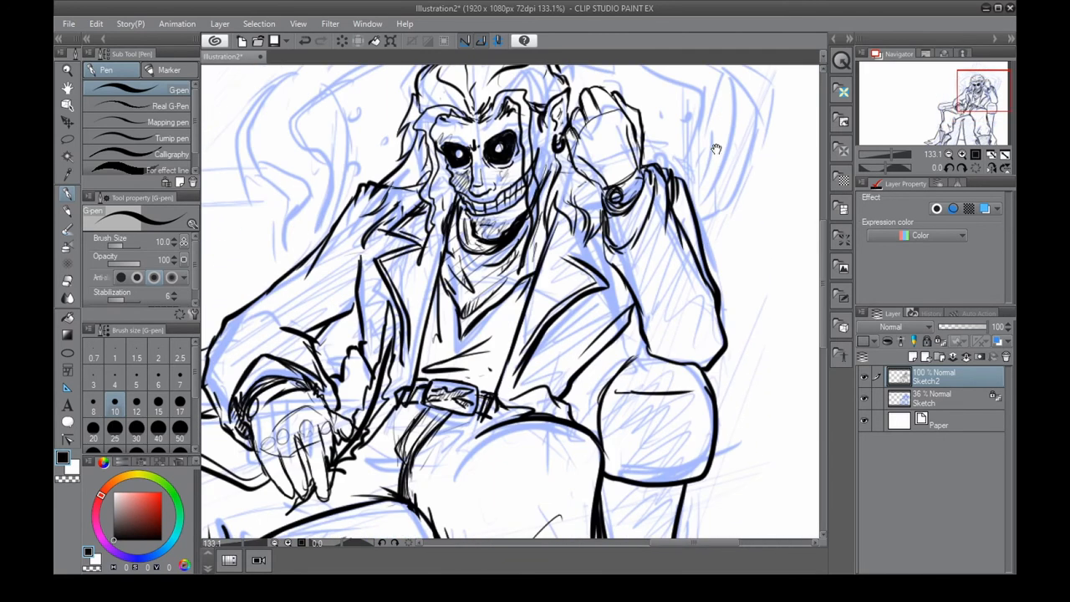
pyautogui.scroll(-3)
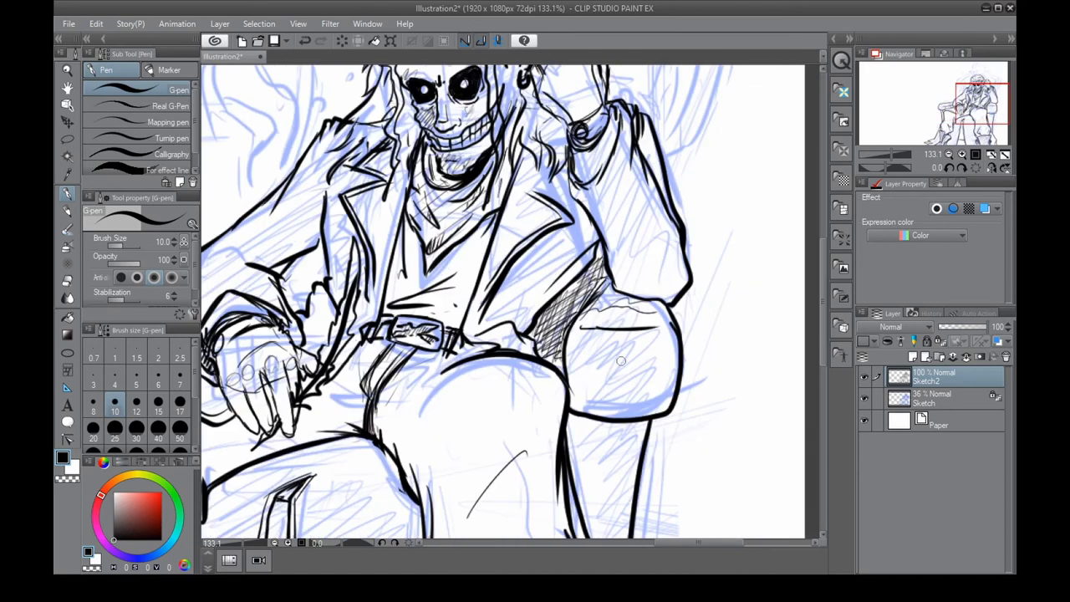
pyautogui.scroll(-3)
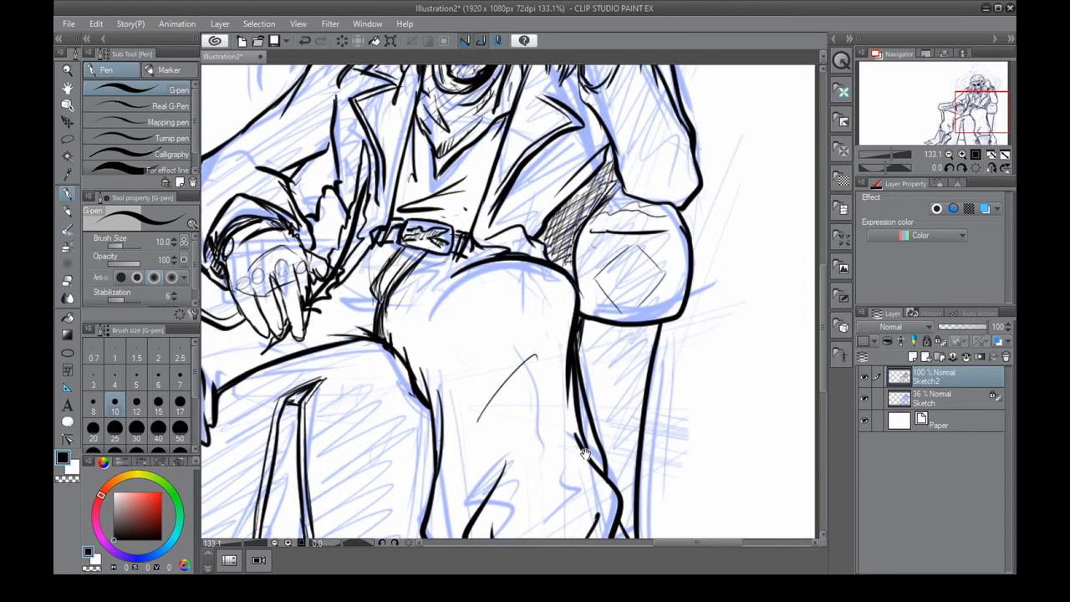